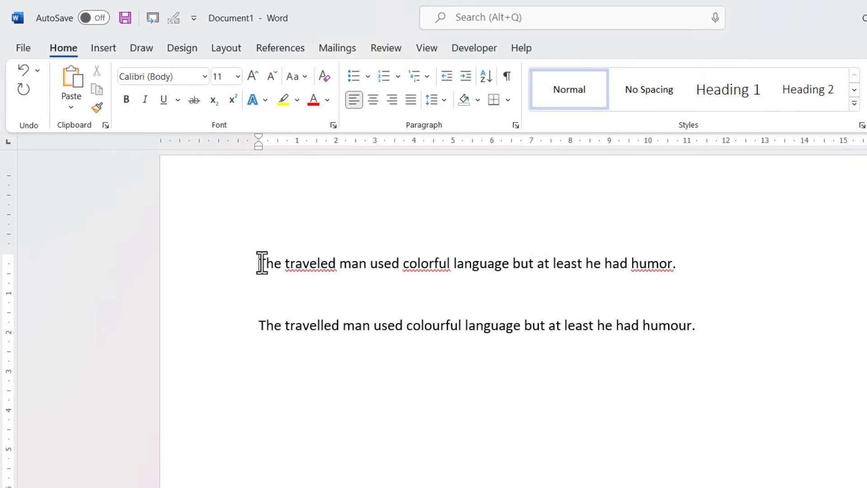
# - Select all the text, both the American and British sentences, with Ctrl+A
pyautogui.moveTo(259, 263); pyautogui.dragTo(678, 321)
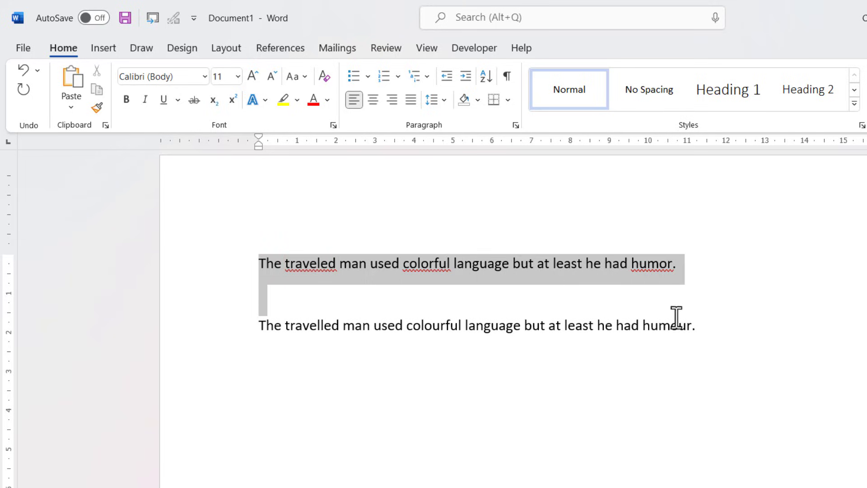
pyautogui.moveTo(677, 325); pyautogui.dragTo(694, 325)
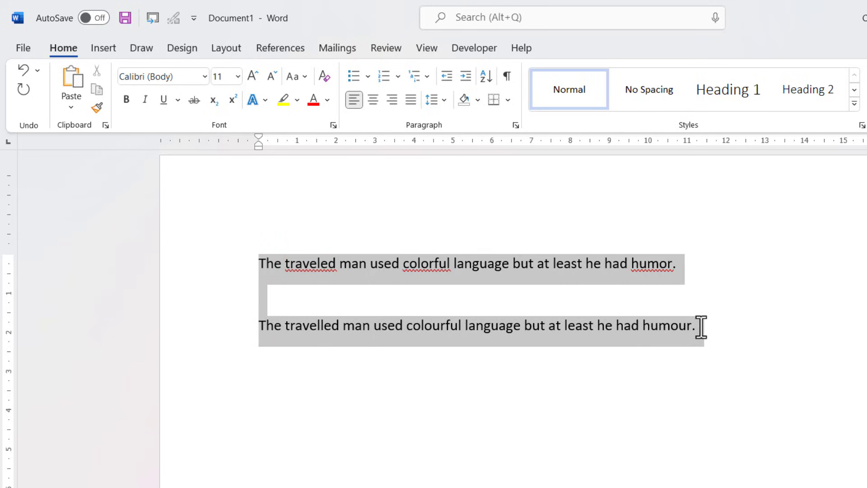
pyautogui.moveTo(275, 275)
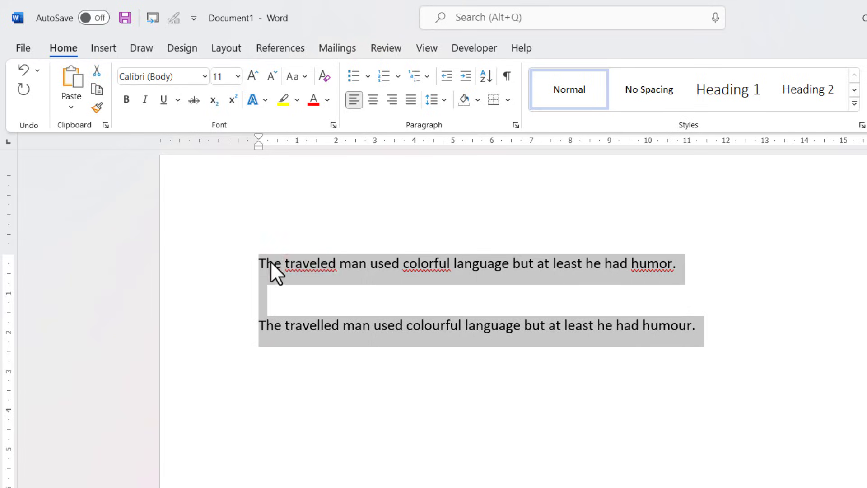
pyautogui.click(262, 263)
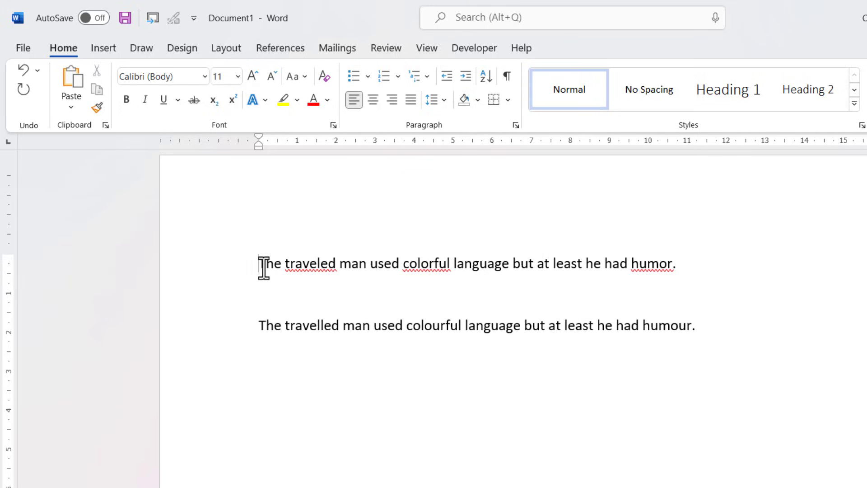
pyautogui.press('ctrl+a')
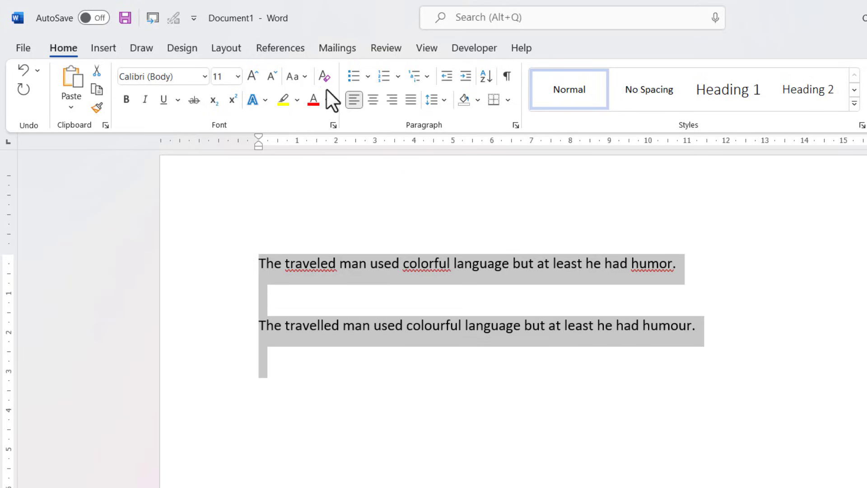
# - Set the entire document's proofing language to English (United States)
pyautogui.click(386, 48)
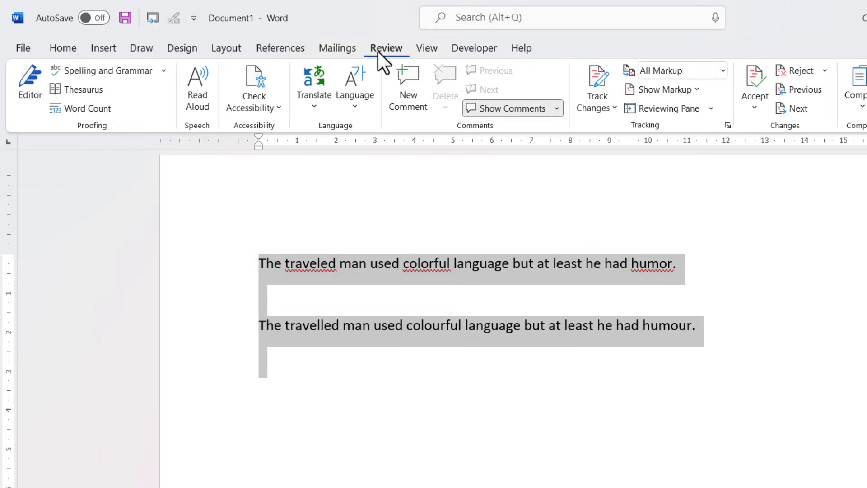
pyautogui.moveTo(355, 86)
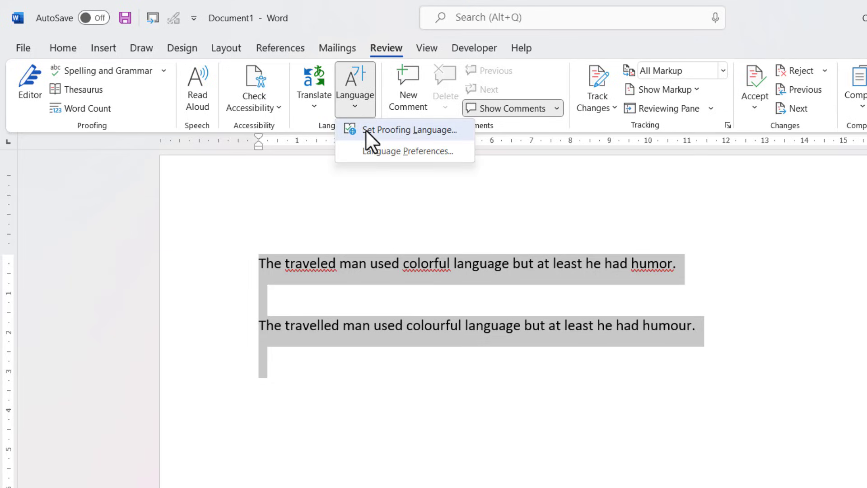
pyautogui.moveTo(428, 139)
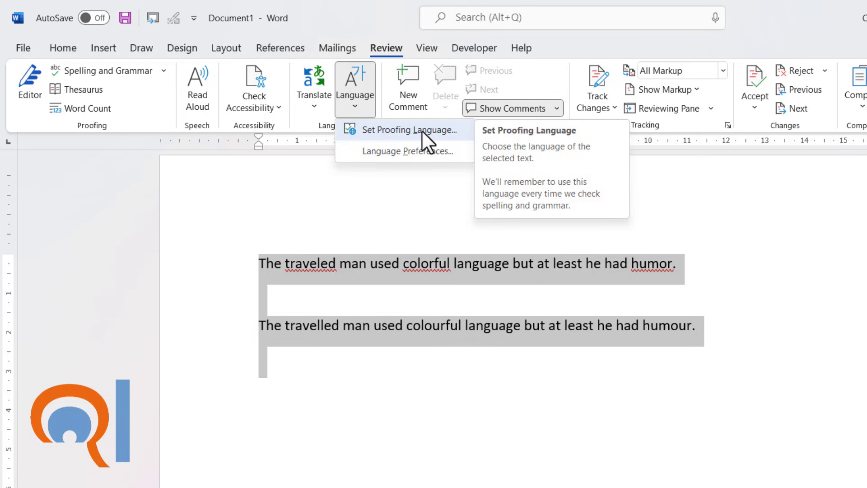
pyautogui.click(409, 129)
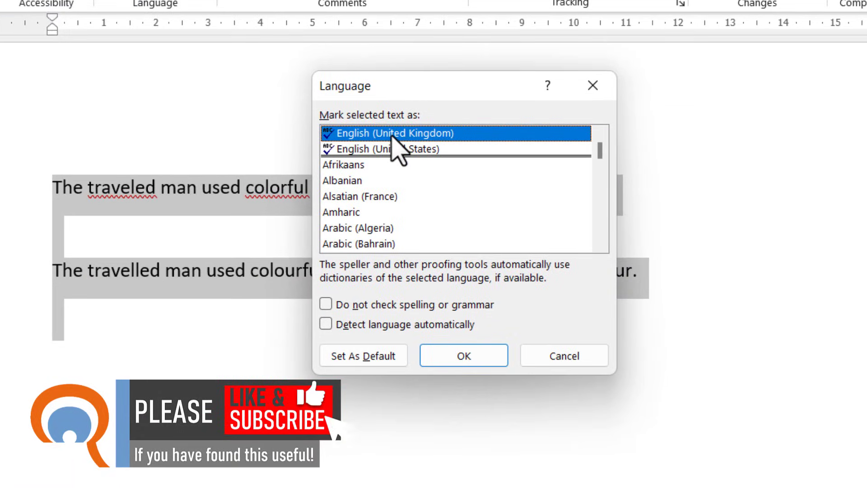
pyautogui.moveTo(426, 152)
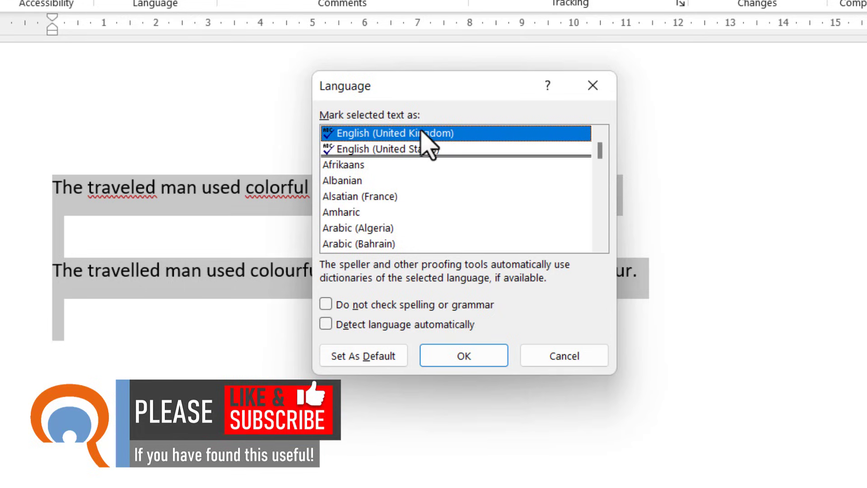
pyautogui.moveTo(423, 160)
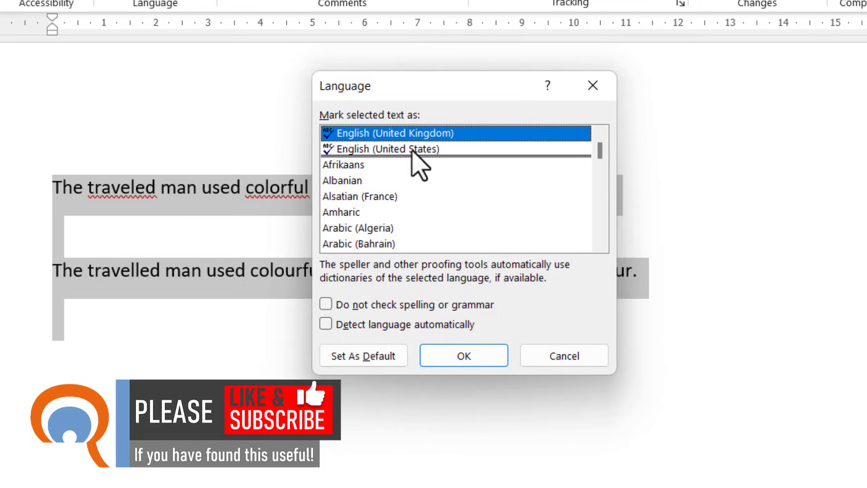
pyautogui.click(395, 149)
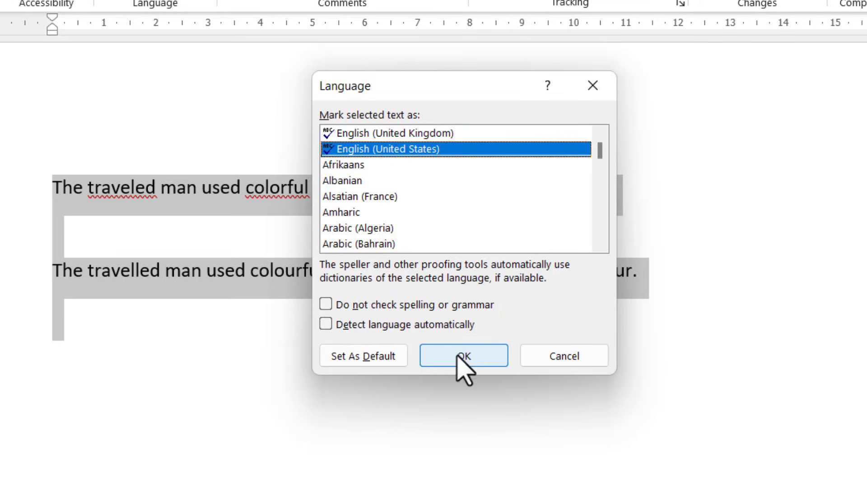
pyautogui.click(463, 355)
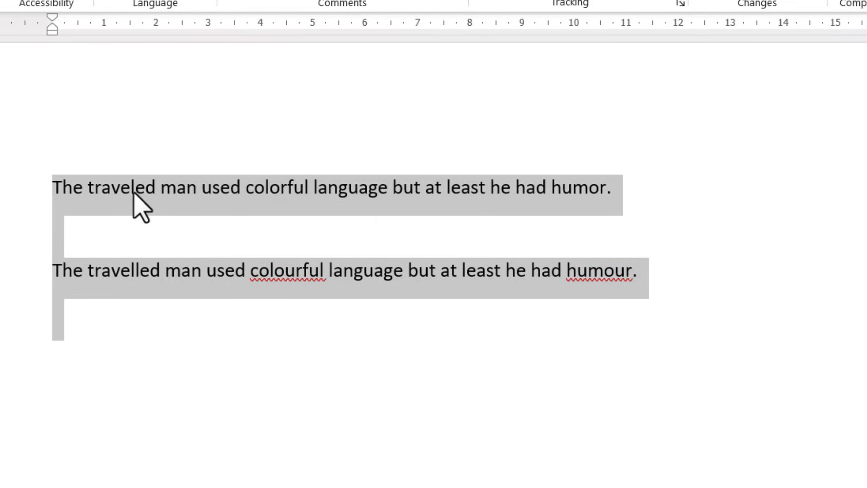
# - Set the British-spelled second sentence's proofing language to English (United Kingdom)
pyautogui.doubleClick(287, 271)
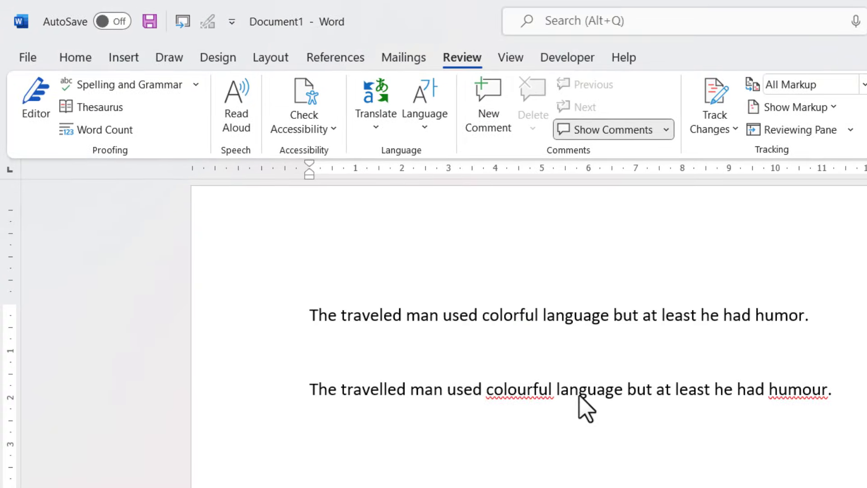
pyautogui.click(577, 389)
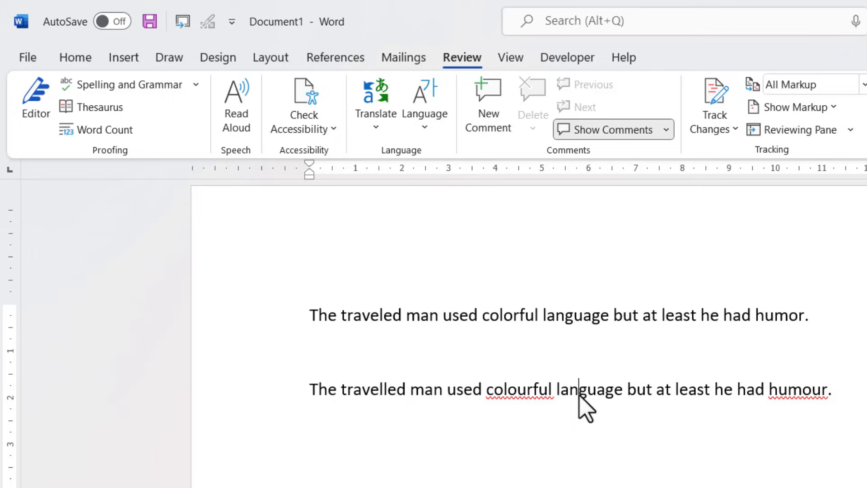
pyautogui.moveTo(311, 413)
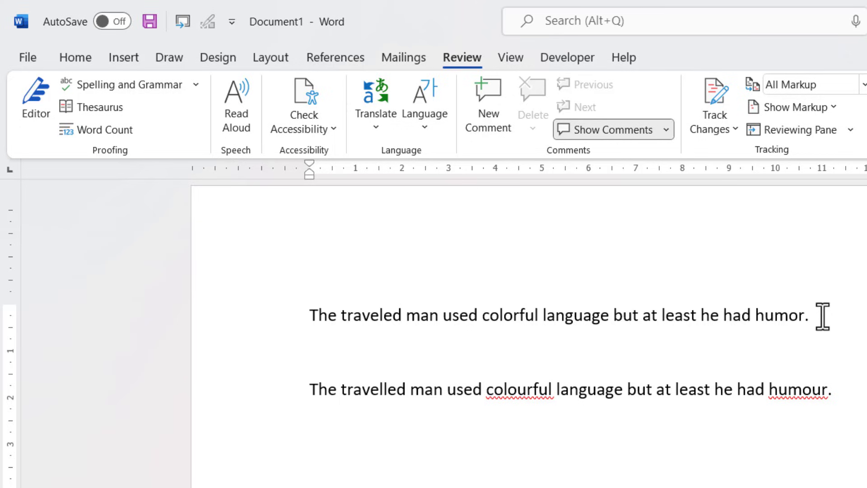
pyautogui.click(578, 389)
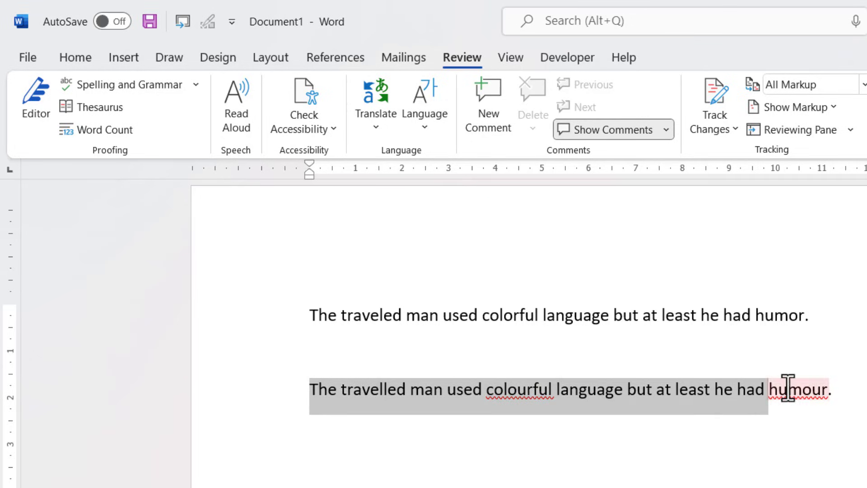
pyautogui.moveTo(448, 412)
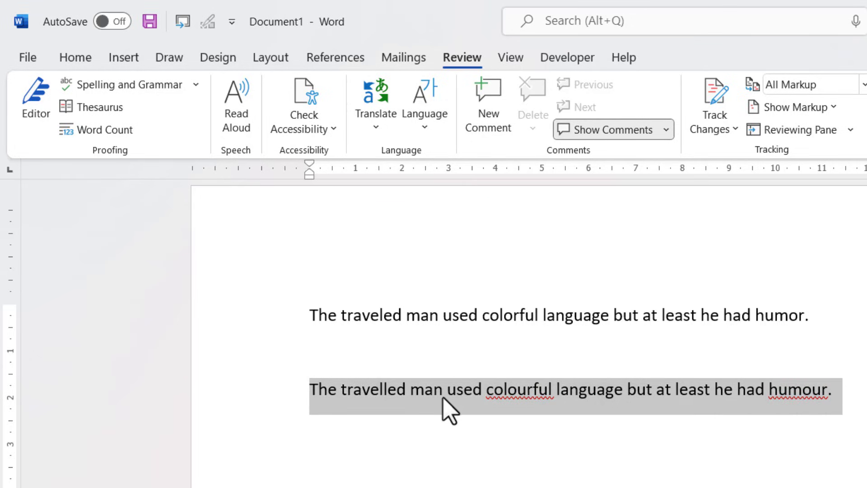
pyautogui.moveTo(439, 169)
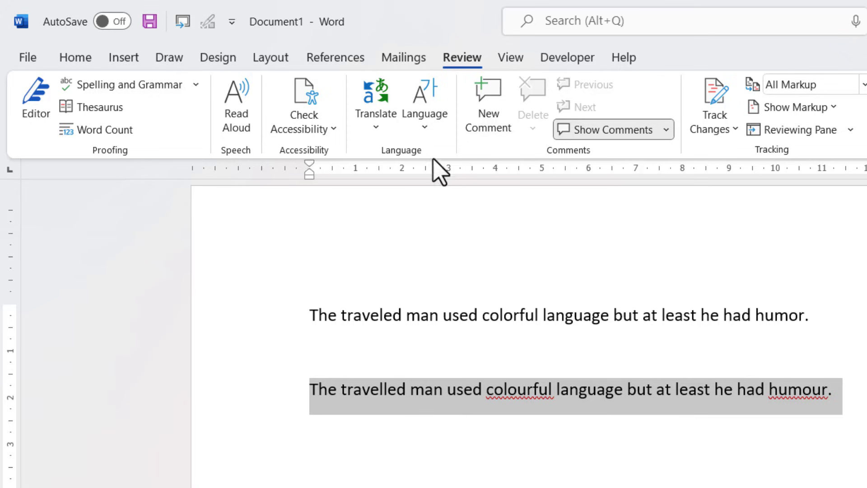
pyautogui.click(424, 102)
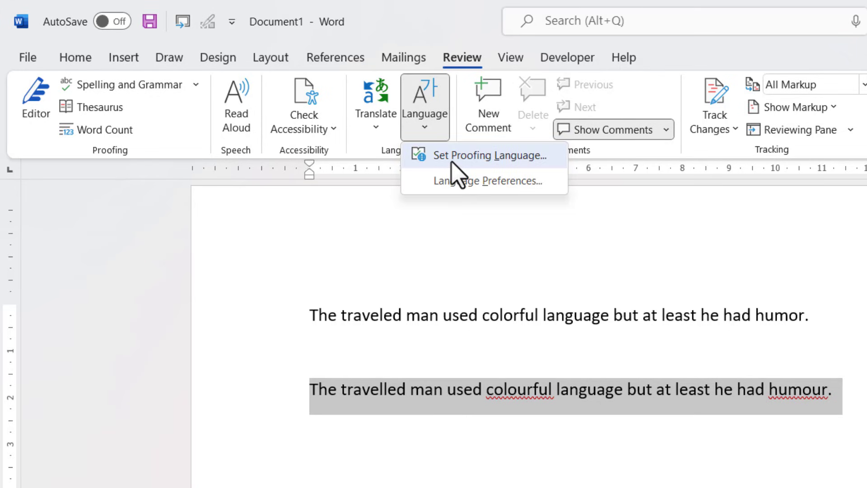
pyautogui.click(488, 155)
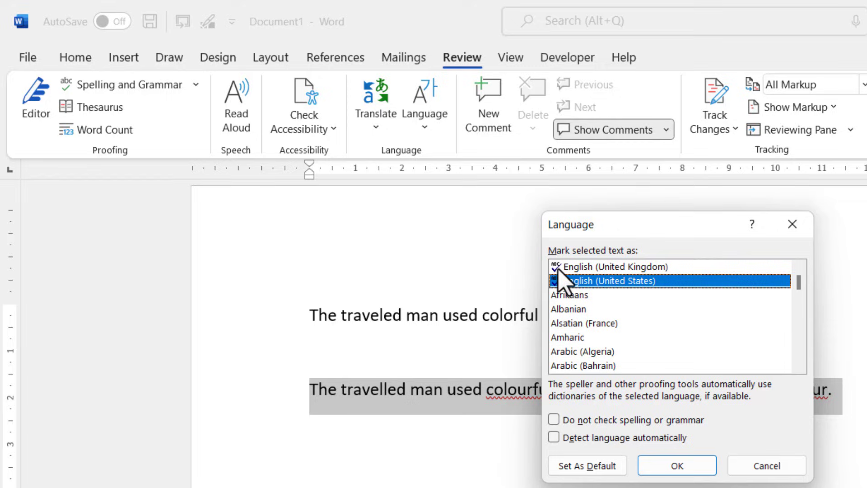
pyautogui.click(613, 267)
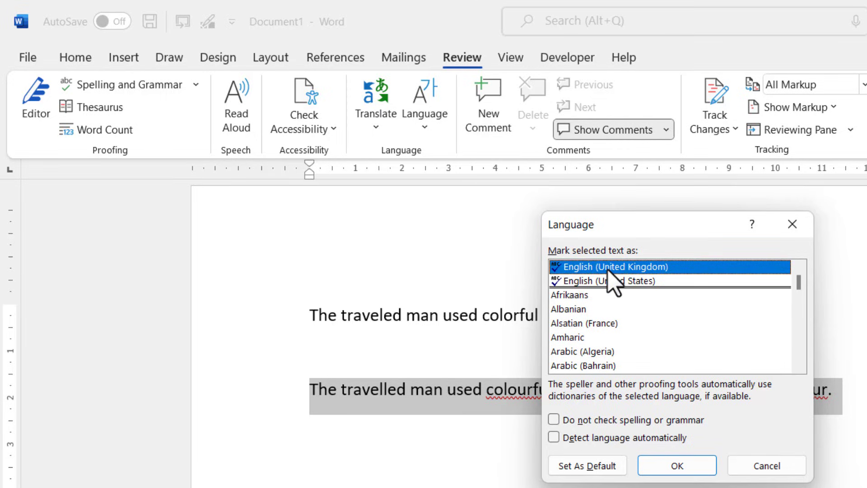
pyautogui.click(677, 465)
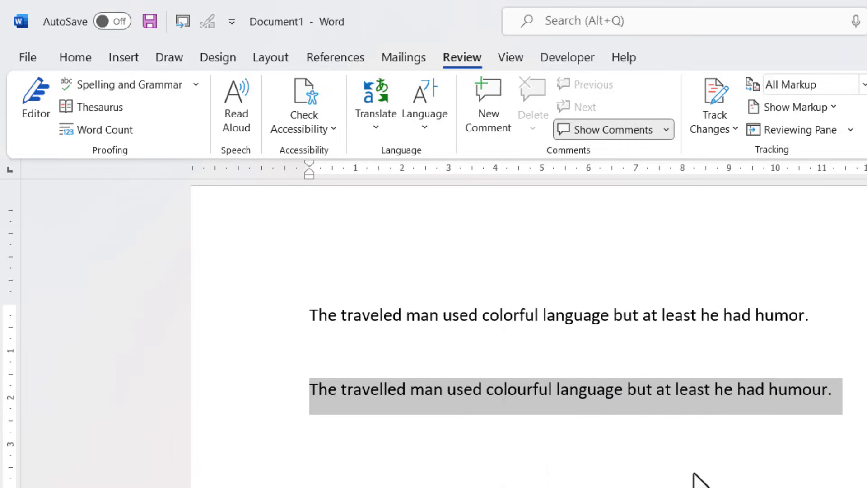
pyautogui.moveTo(625, 409)
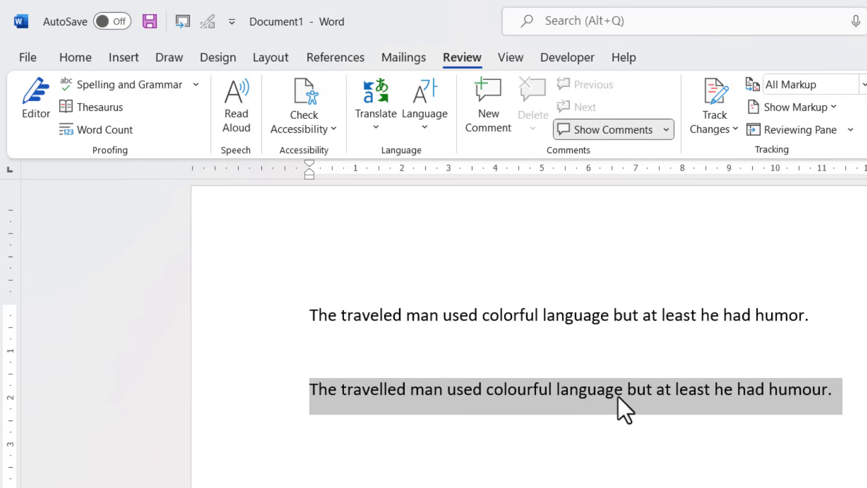
pyautogui.moveTo(525, 401)
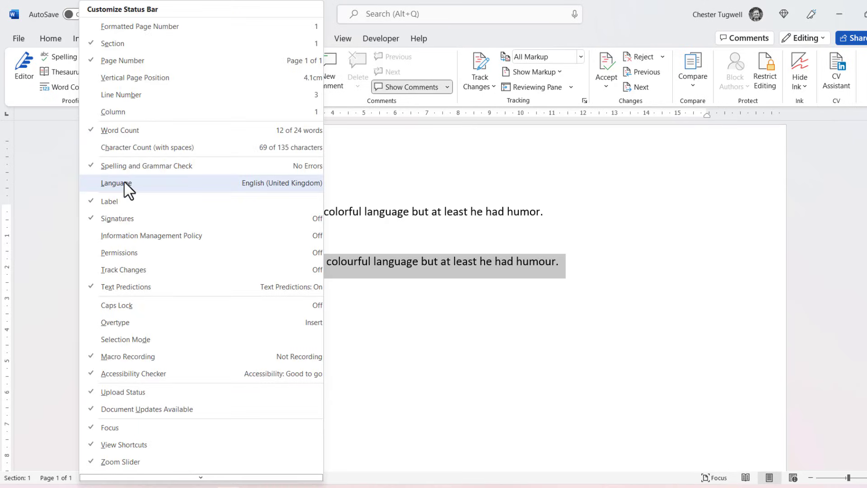
# - Enable the Language indicator on the status bar, showing English (United States)
pyautogui.click(116, 183)
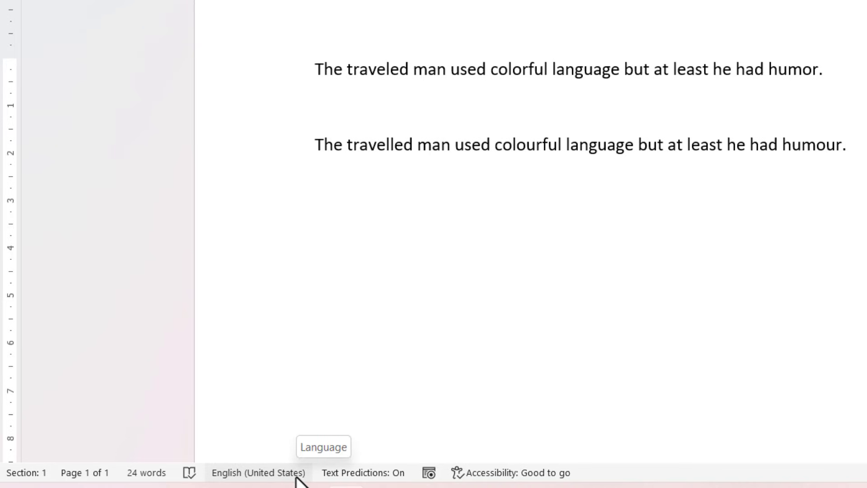
pyautogui.moveTo(480, 323)
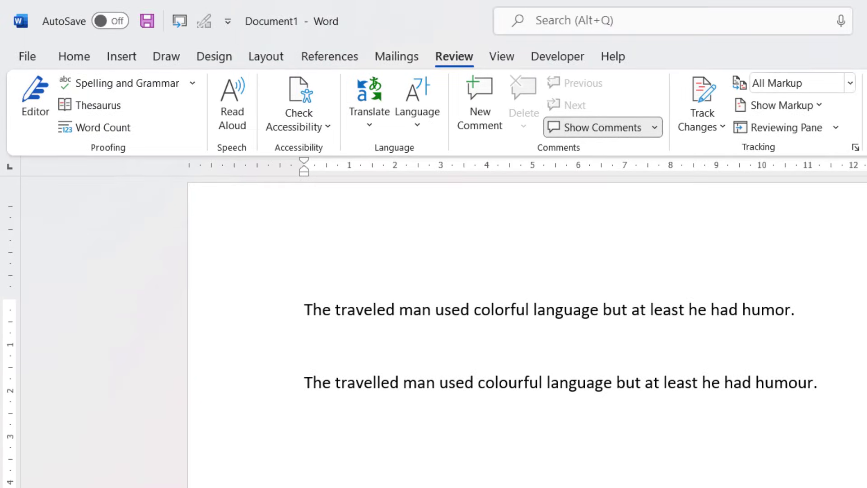
pyautogui.click(411, 309)
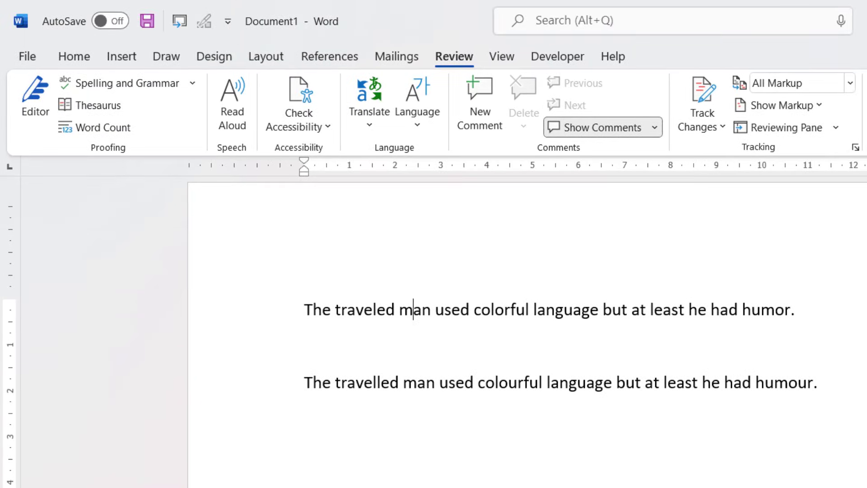
pyautogui.moveTo(417, 102)
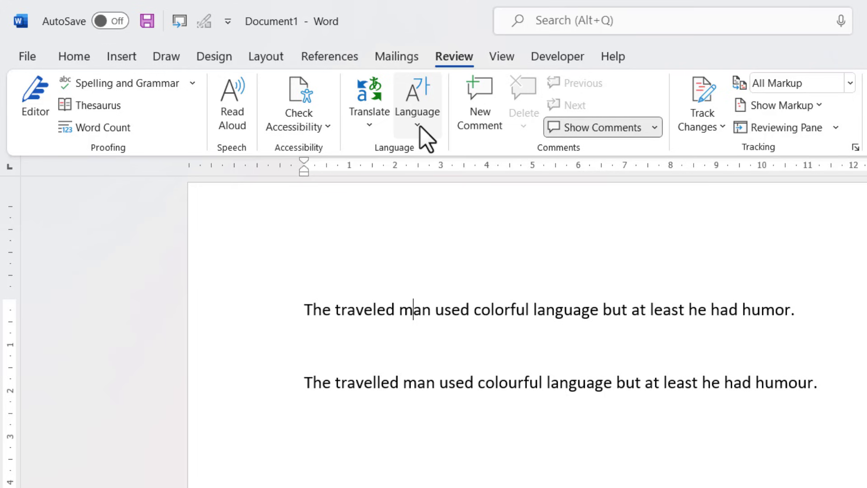
pyautogui.click(417, 102)
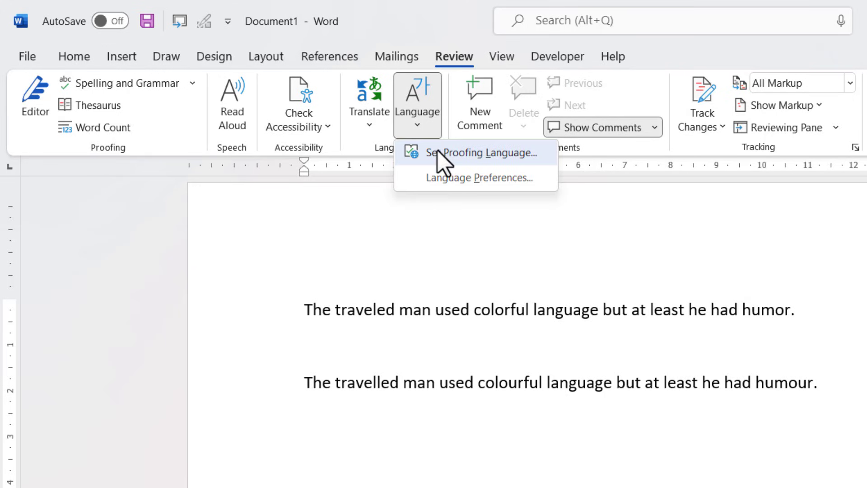
pyautogui.click(481, 153)
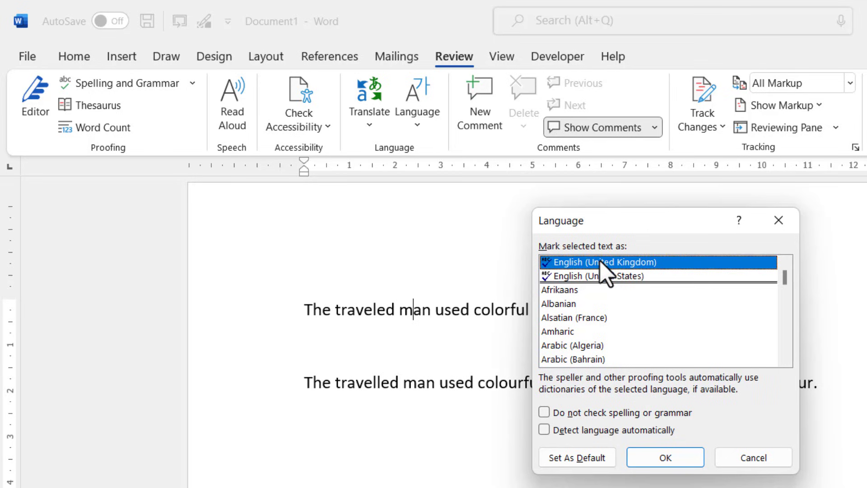
pyautogui.click(576, 457)
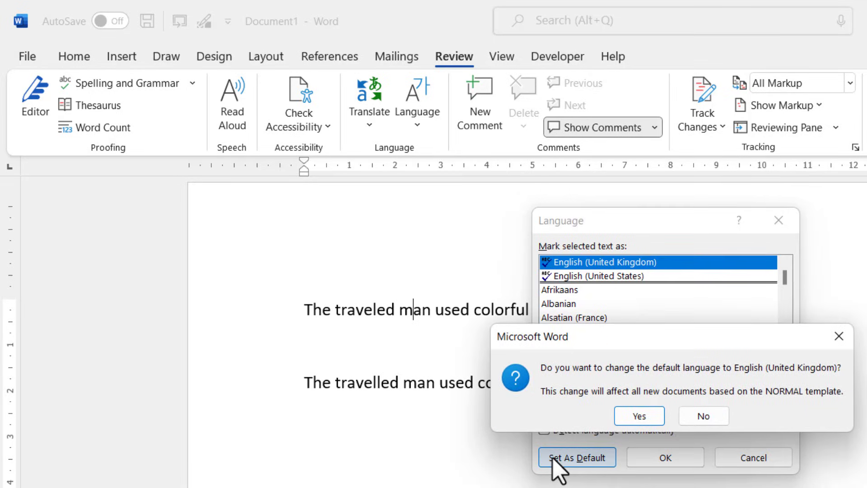
pyautogui.moveTo(661, 384)
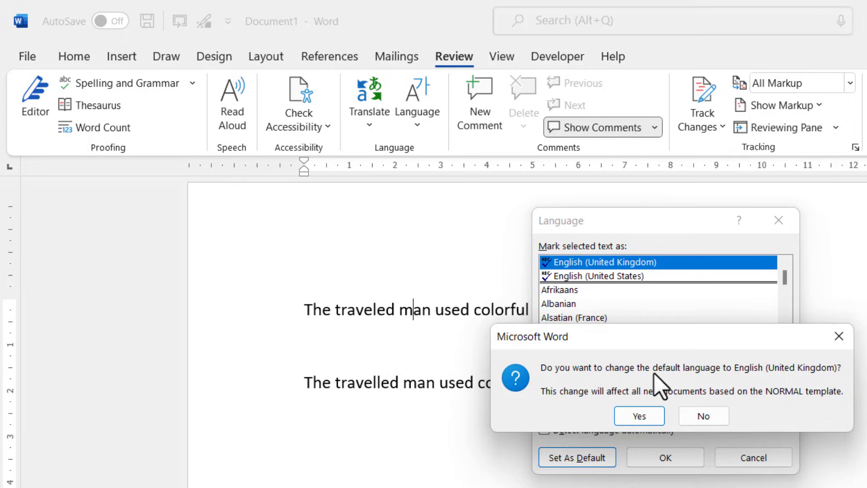
pyautogui.moveTo(802, 386)
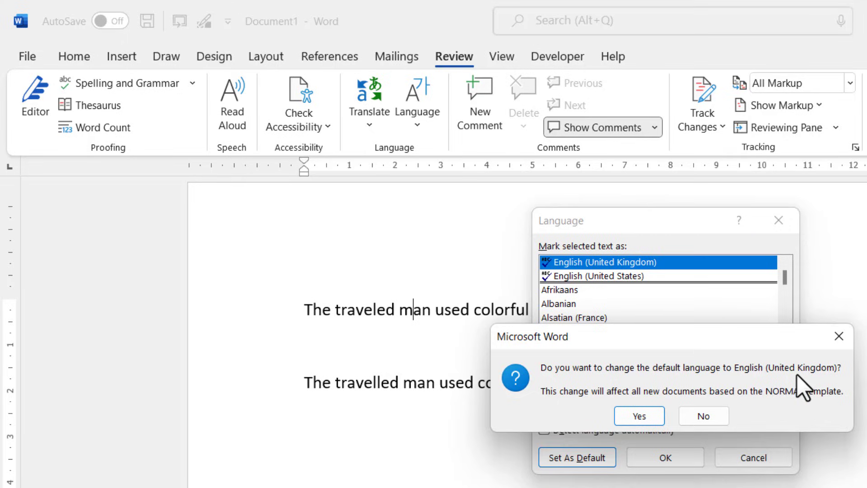
pyautogui.moveTo(652, 409)
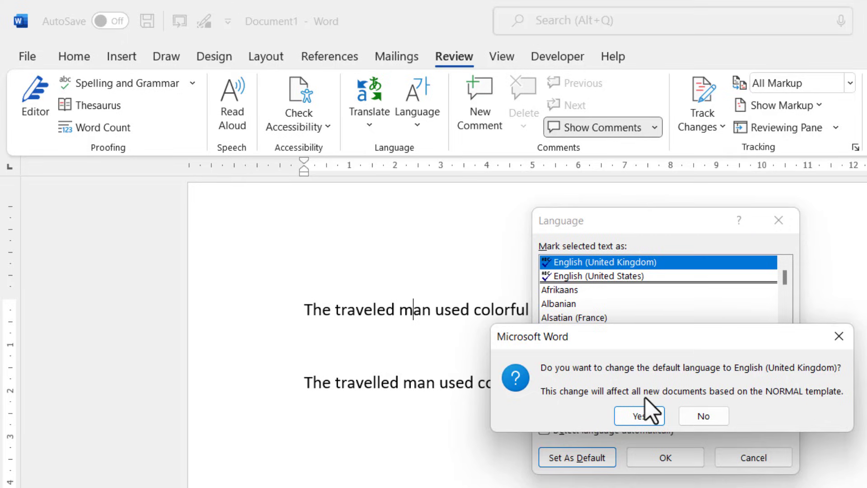
pyautogui.moveTo(818, 410)
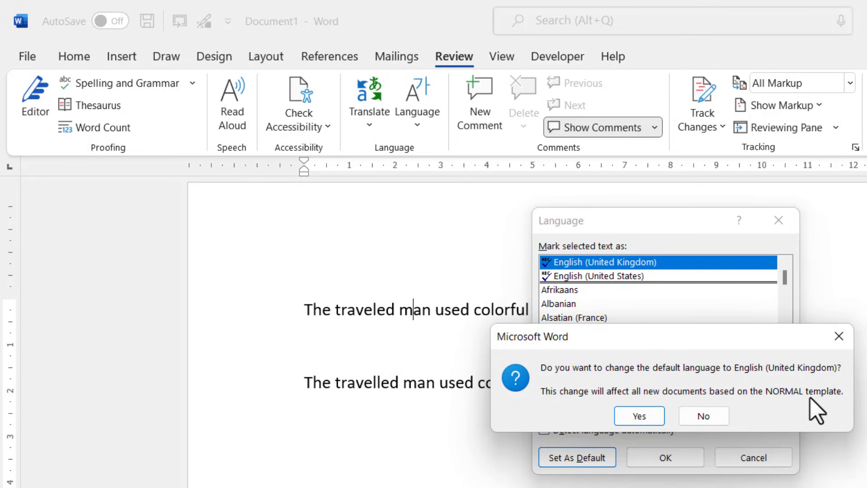
pyautogui.click(702, 416)
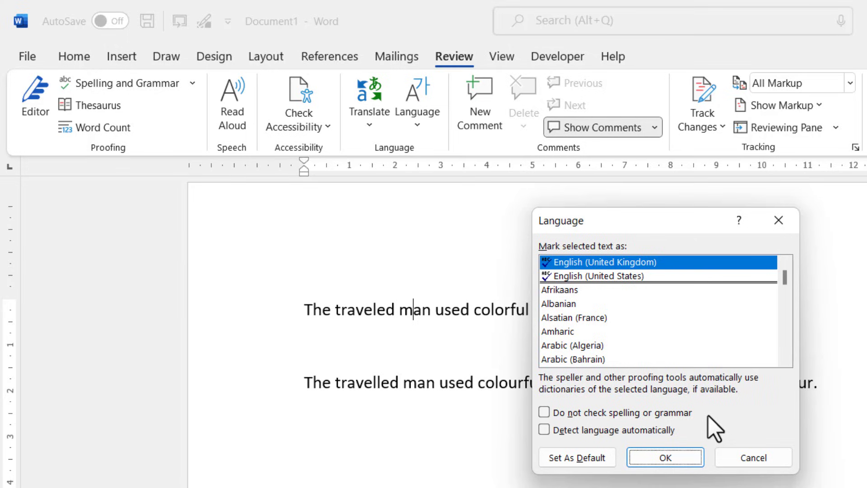
pyautogui.click(665, 458)
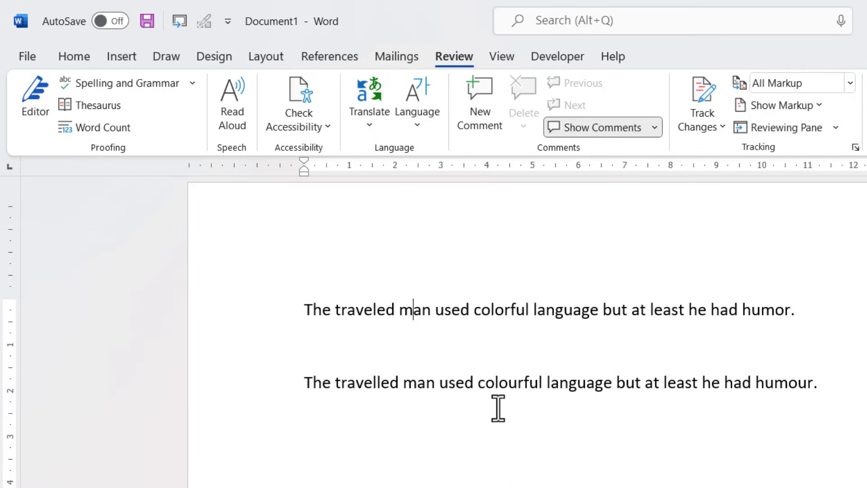
pyautogui.moveTo(424, 218)
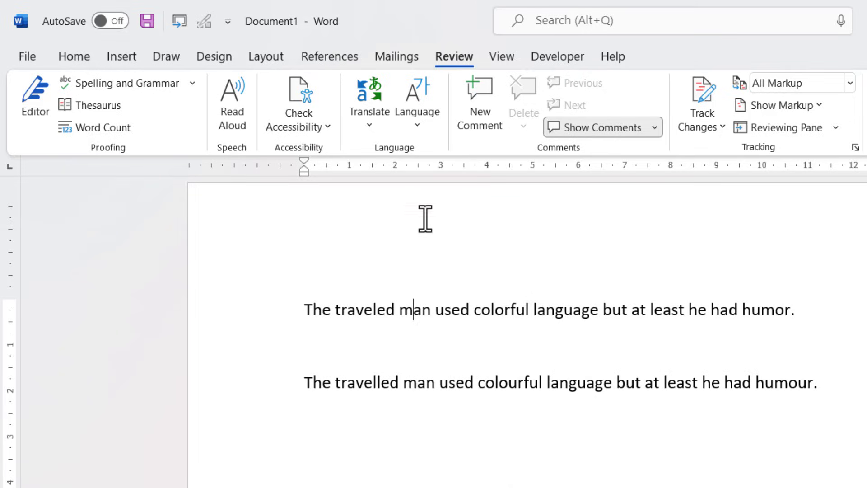
pyautogui.click(417, 100)
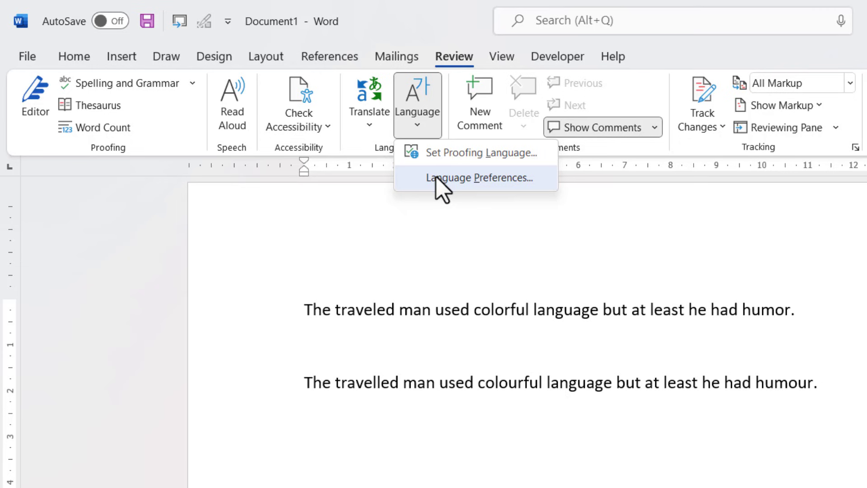
pyautogui.click(479, 177)
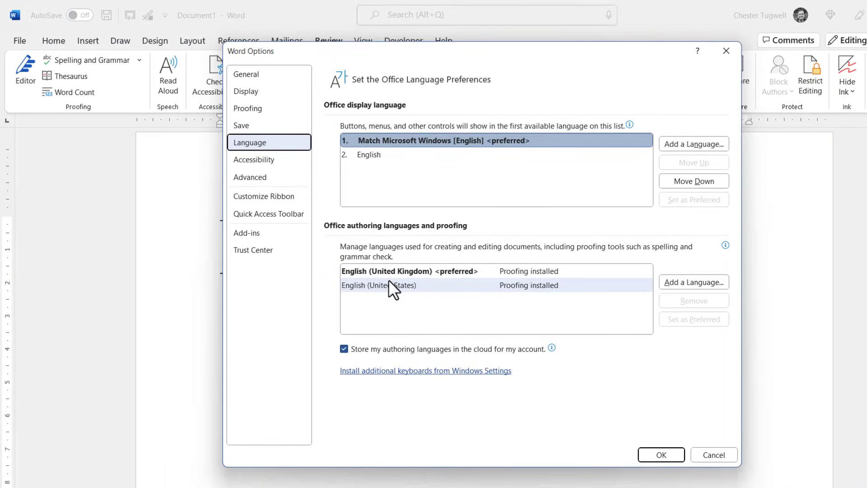
pyautogui.moveTo(376, 293)
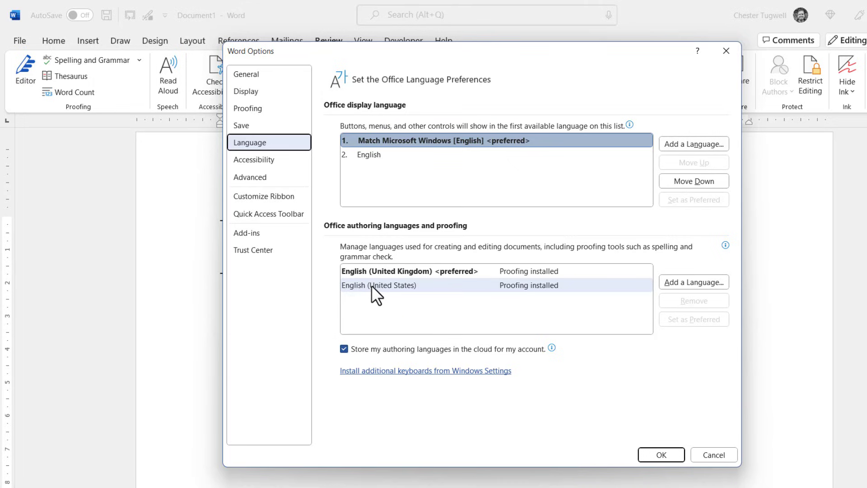
pyautogui.click(380, 285)
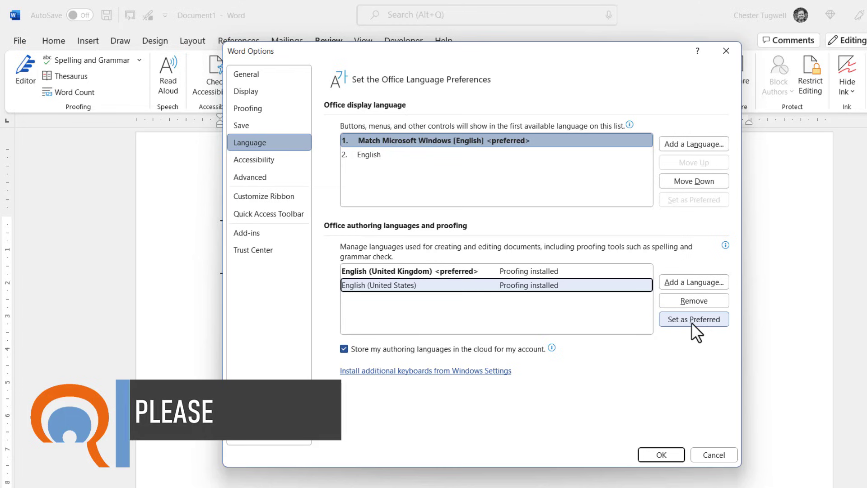
pyautogui.click(693, 319)
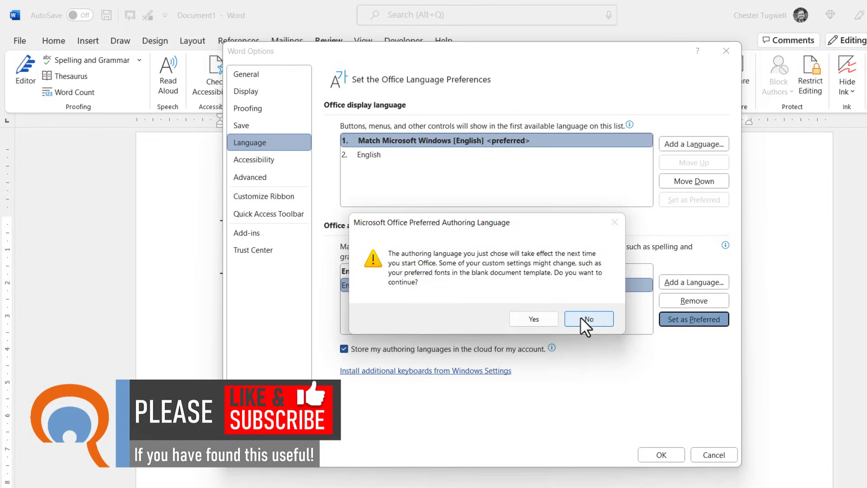
pyautogui.click(588, 318)
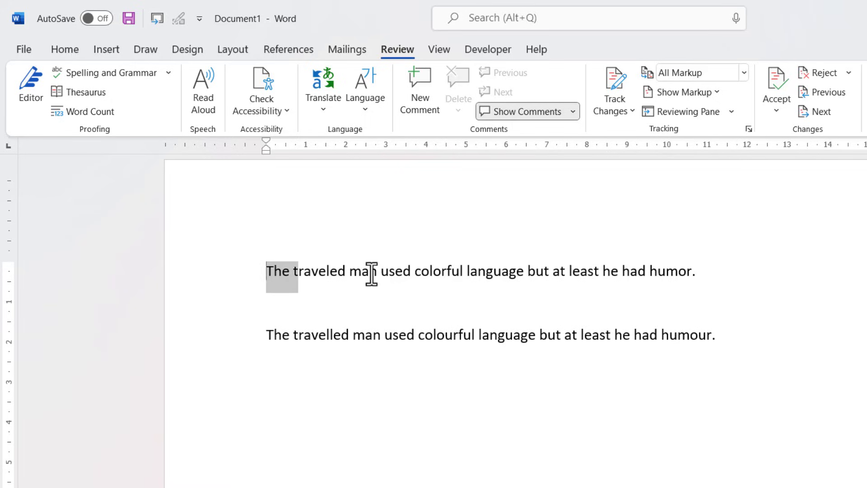
# - Open the Set Proofing Language dialog with both sentences selected
pyautogui.moveTo(266, 270); pyautogui.dragTo(695, 270)
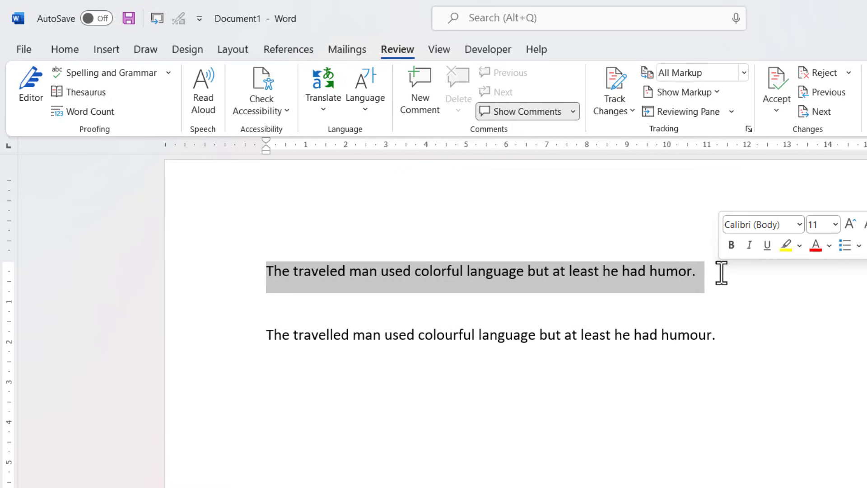
pyautogui.moveTo(616, 298)
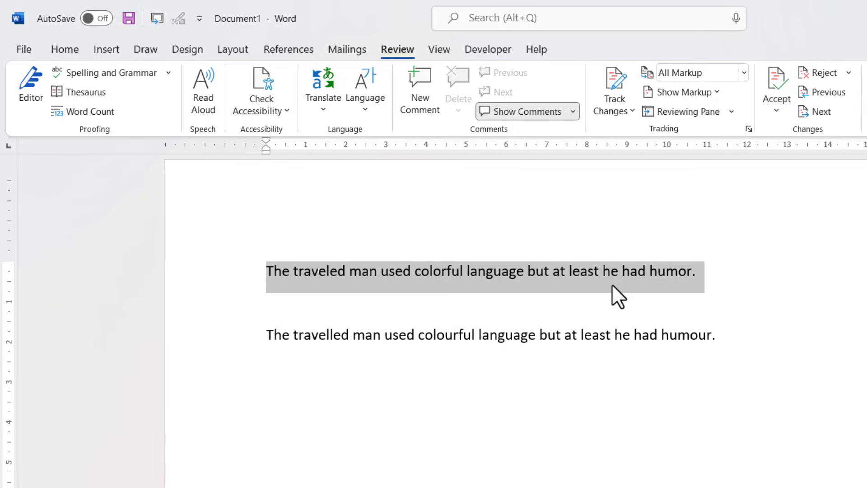
pyautogui.click(271, 271)
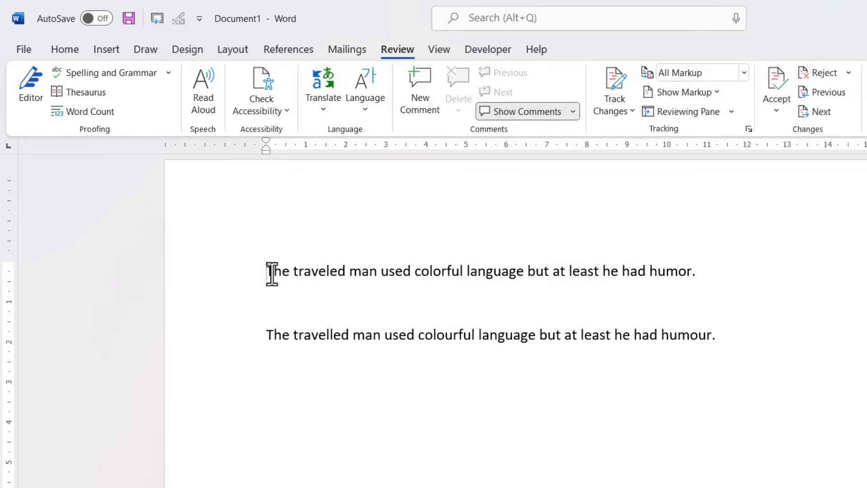
pyautogui.click(364, 91)
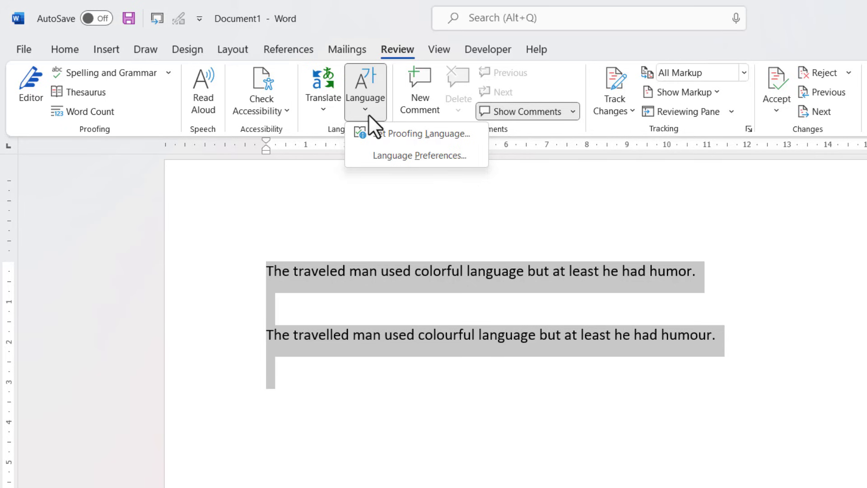
pyautogui.click(420, 133)
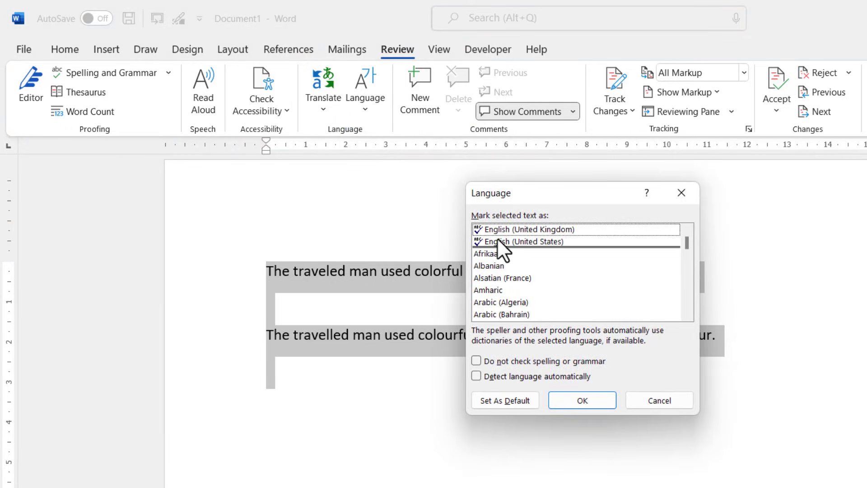
pyautogui.moveTo(514, 255)
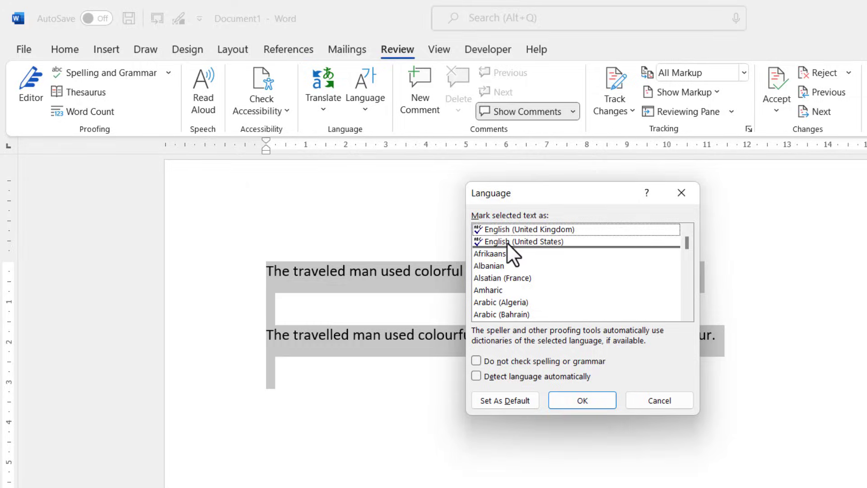
pyautogui.moveTo(512, 269)
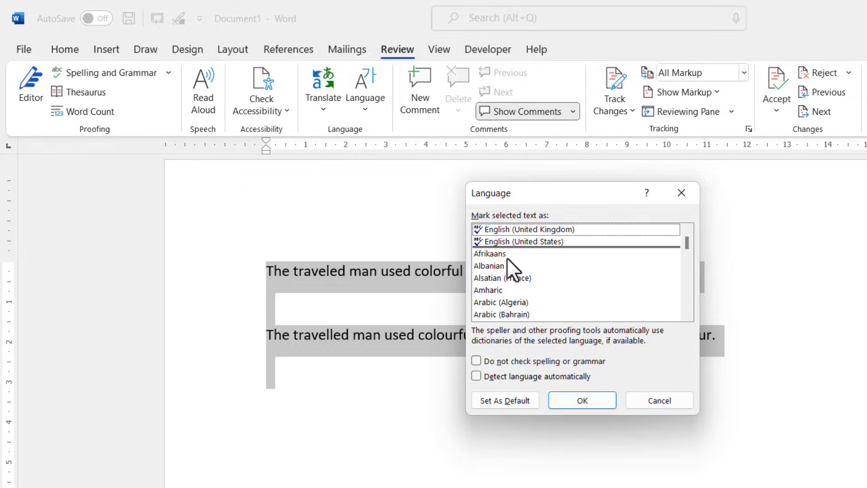